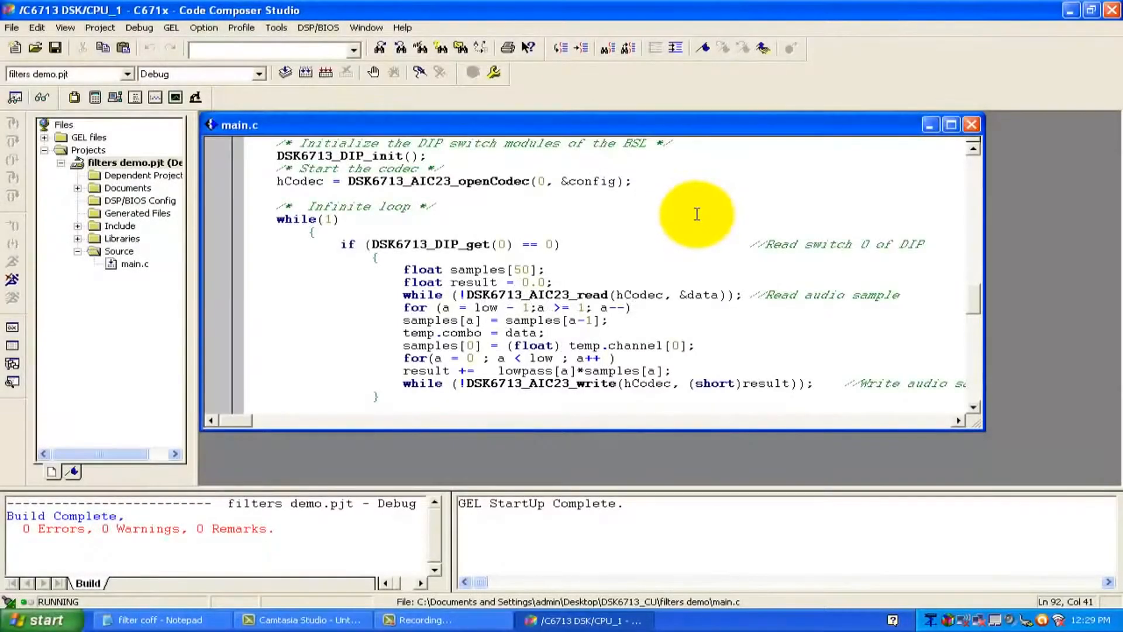
Copy the bandpass coefficient array from the filter coefficients Notepad file.
{"action": "left_click", "coordinate": [636, 294]}
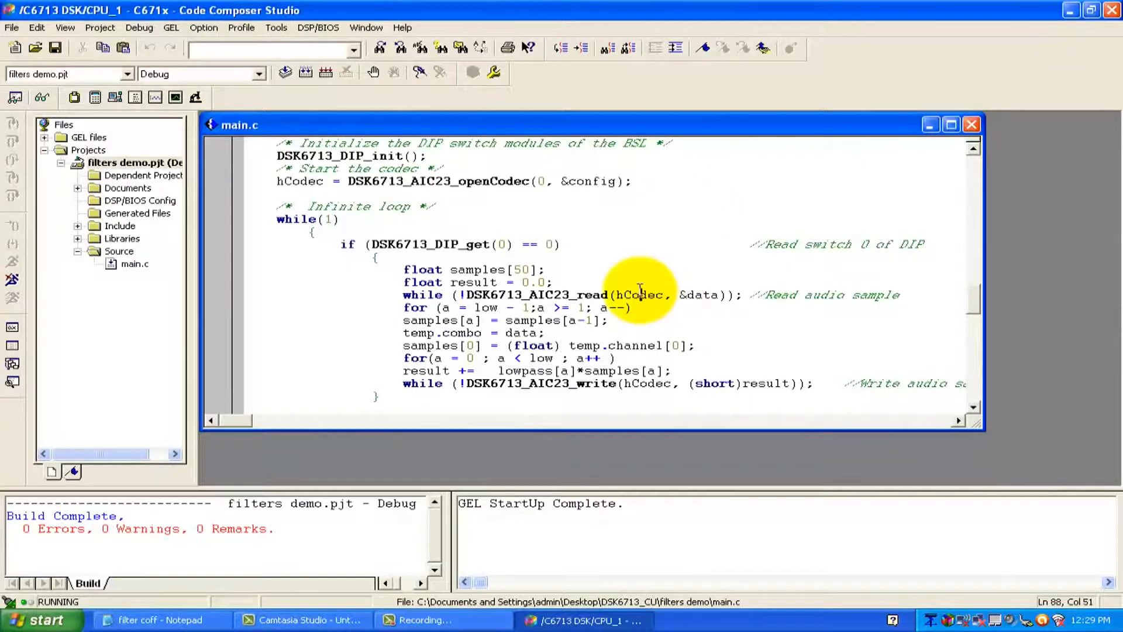
{"action": "mouse_move", "coordinate": [377, 481]}
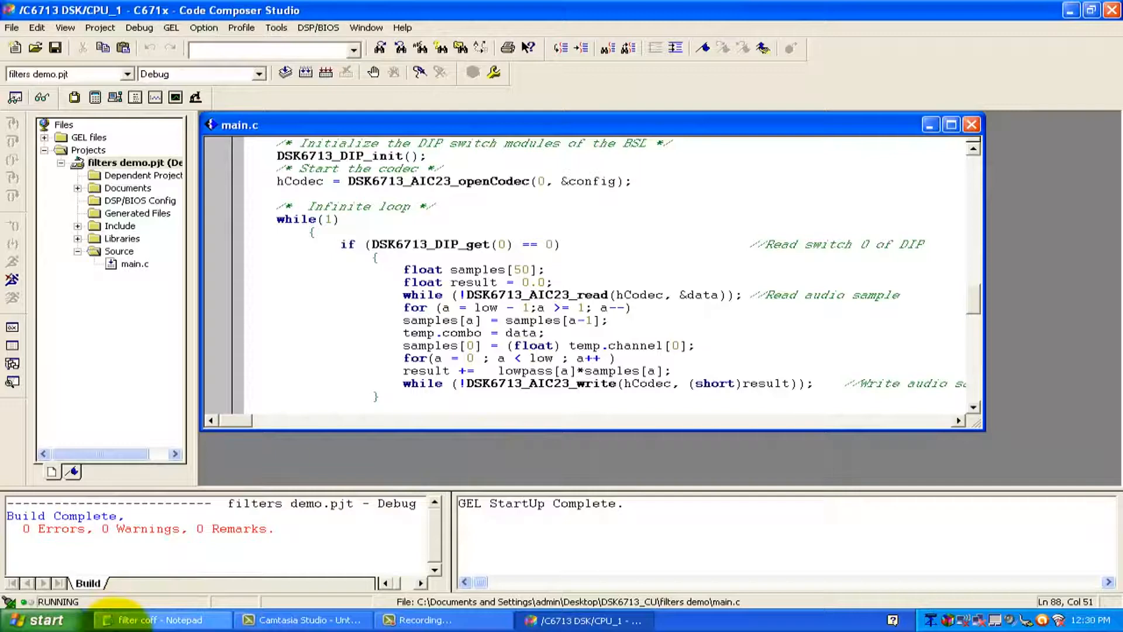
{"action": "left_click", "coordinate": [156, 619]}
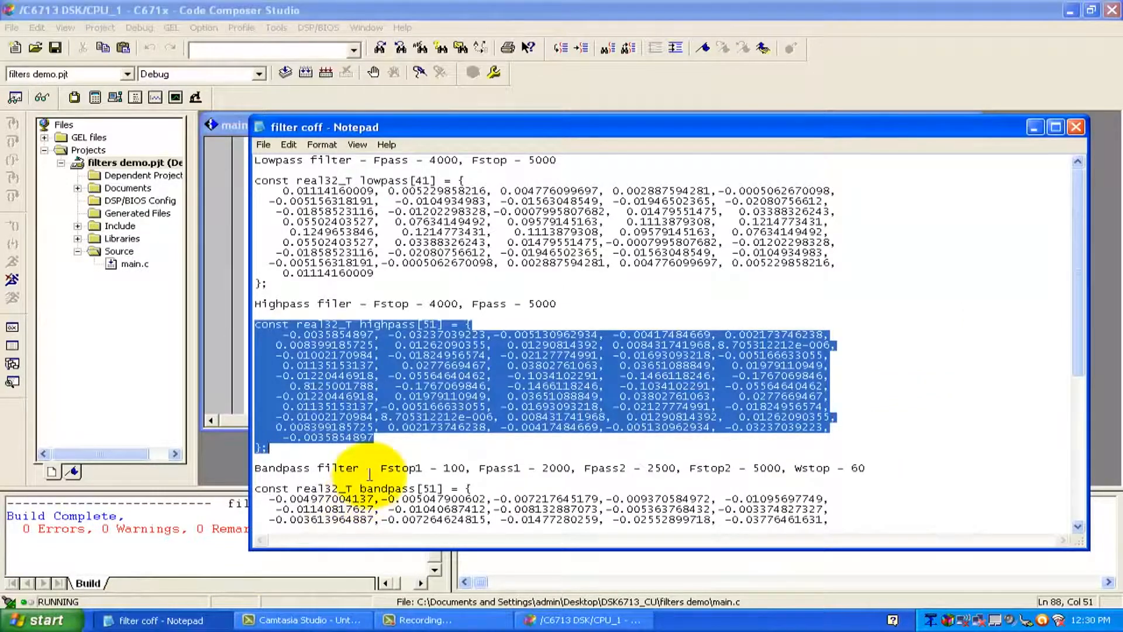
{"action": "scroll", "scroll_direction": "down", "scroll_amount": 3}
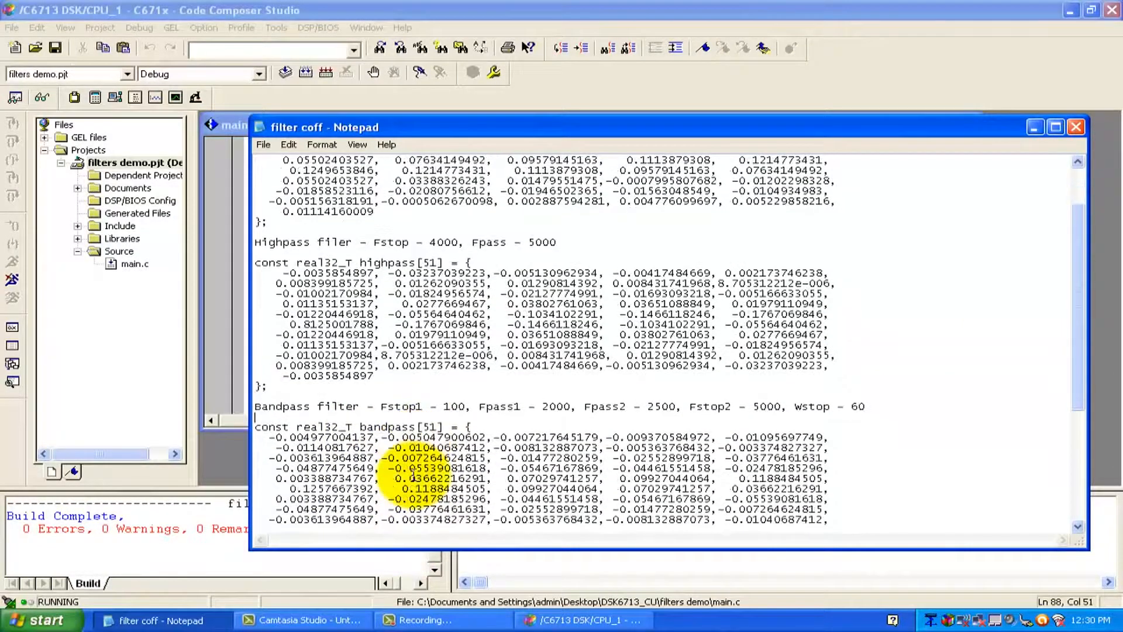
{"action": "scroll", "scroll_direction": "down", "scroll_amount": 3}
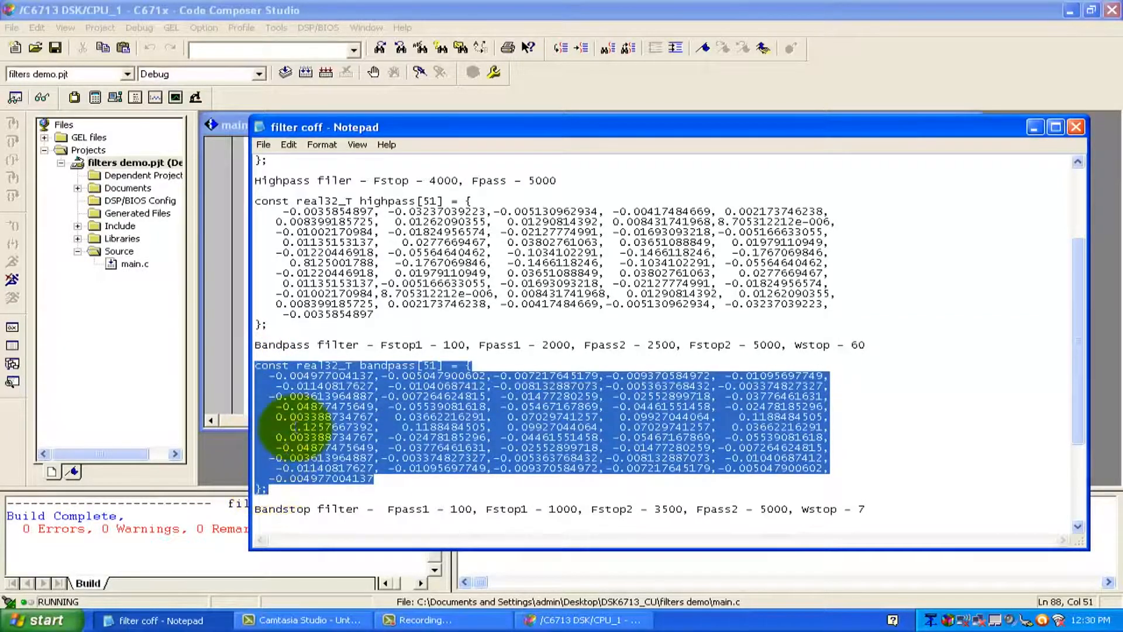
{"action": "right_click", "coordinate": [322, 436]}
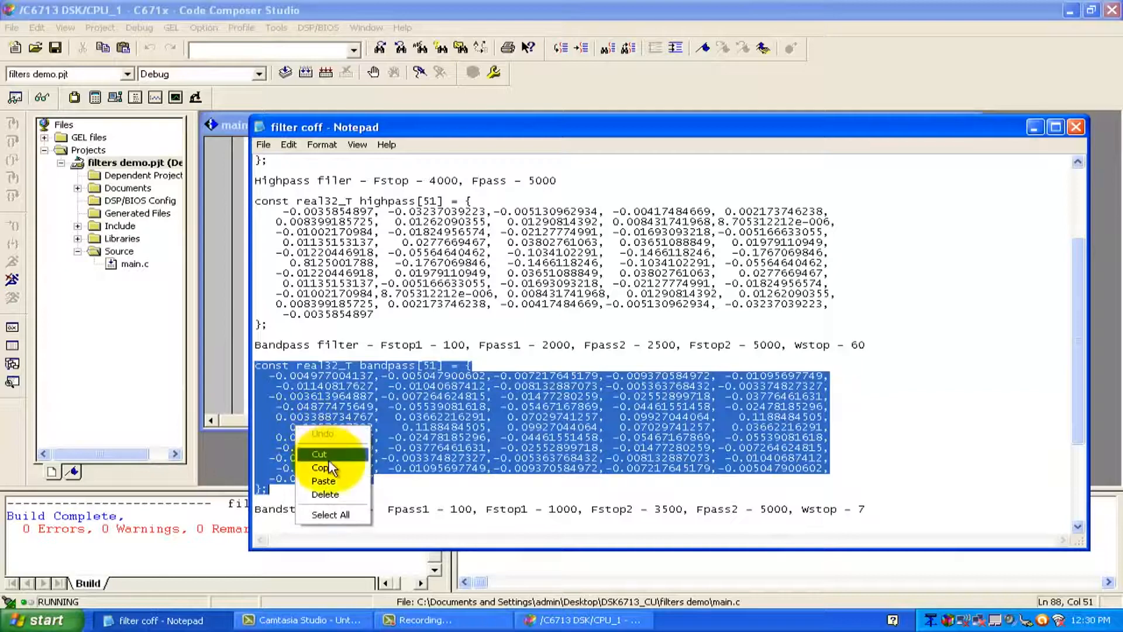
{"action": "left_click", "coordinate": [320, 468]}
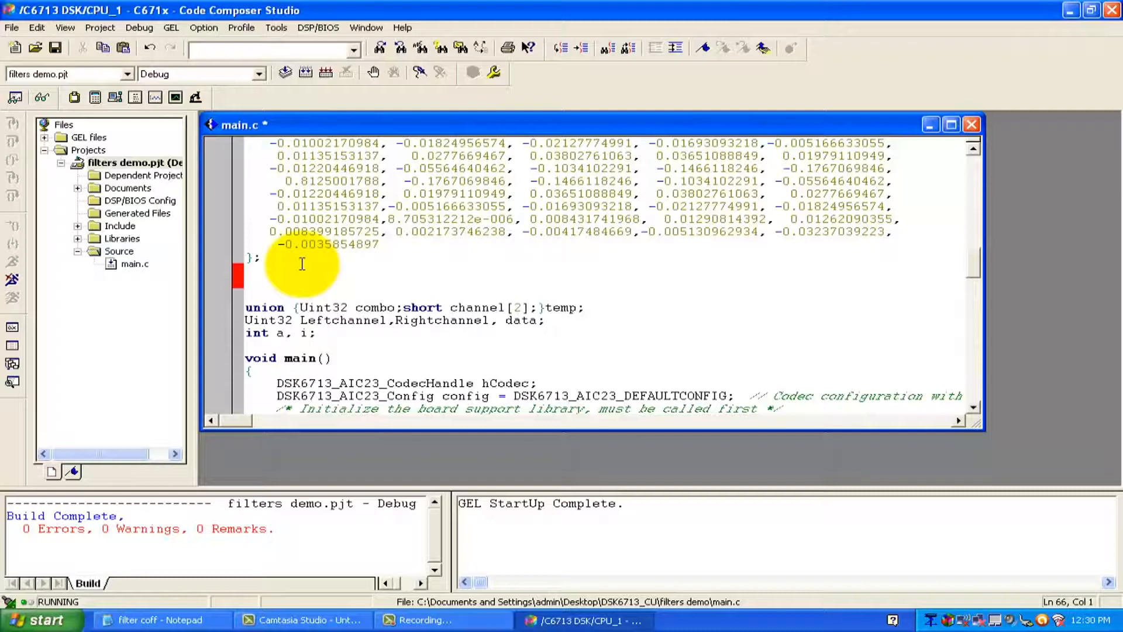
Paste the bandpass[51] coefficient array into main.c below the highpass array.
{"action": "key", "text": "ctrl+v"}
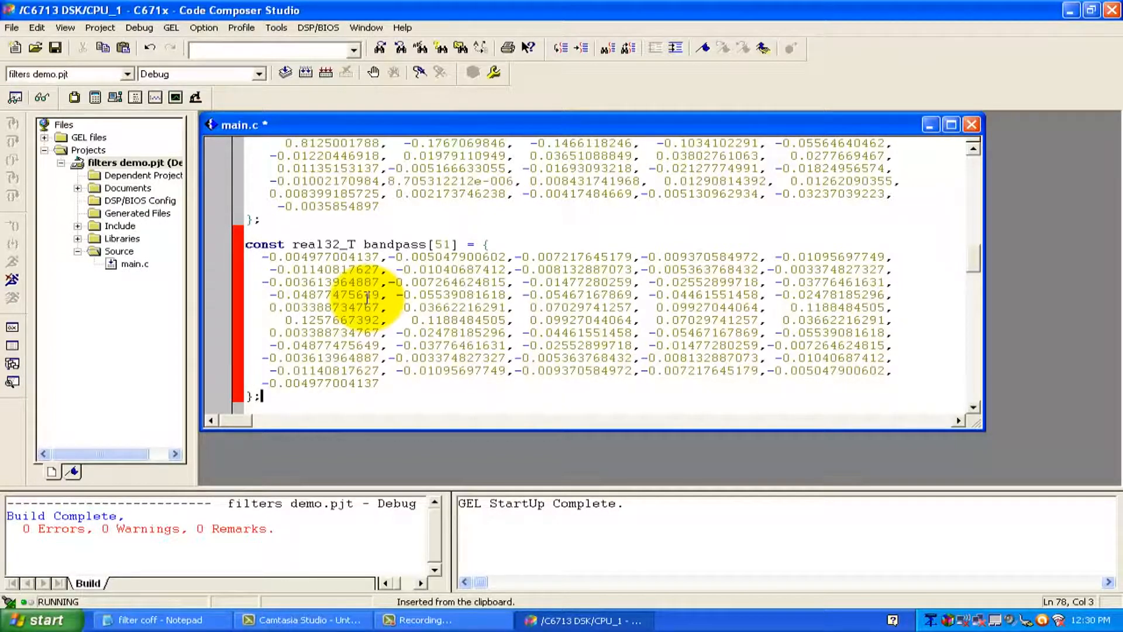
{"action": "mouse_move", "coordinate": [496, 212]}
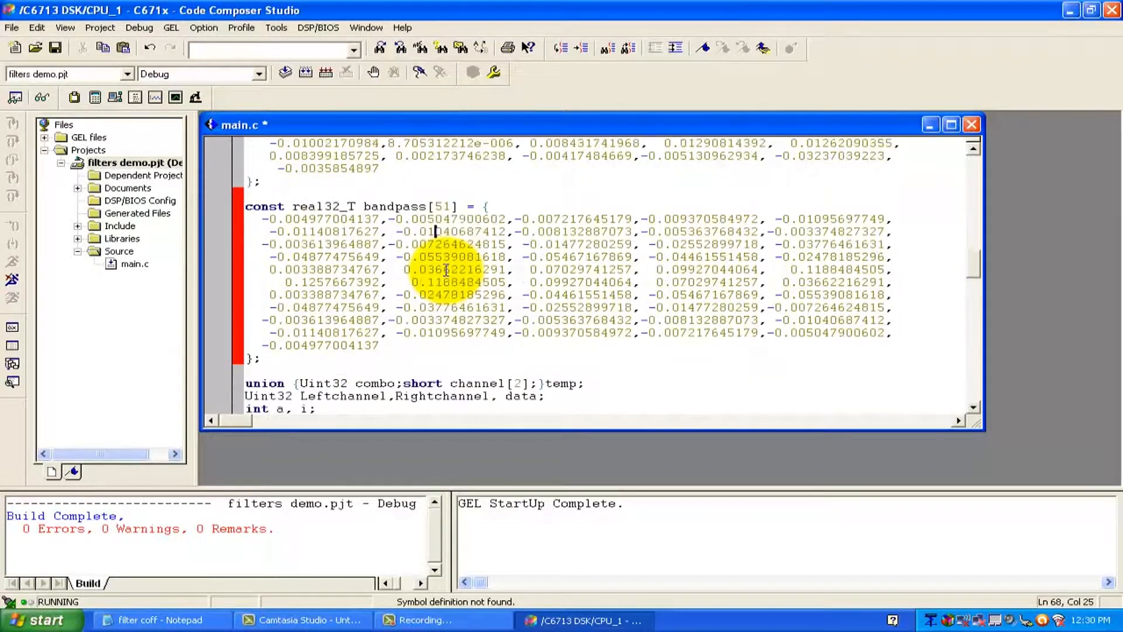
{"action": "scroll", "scroll_direction": "down", "scroll_amount": 3}
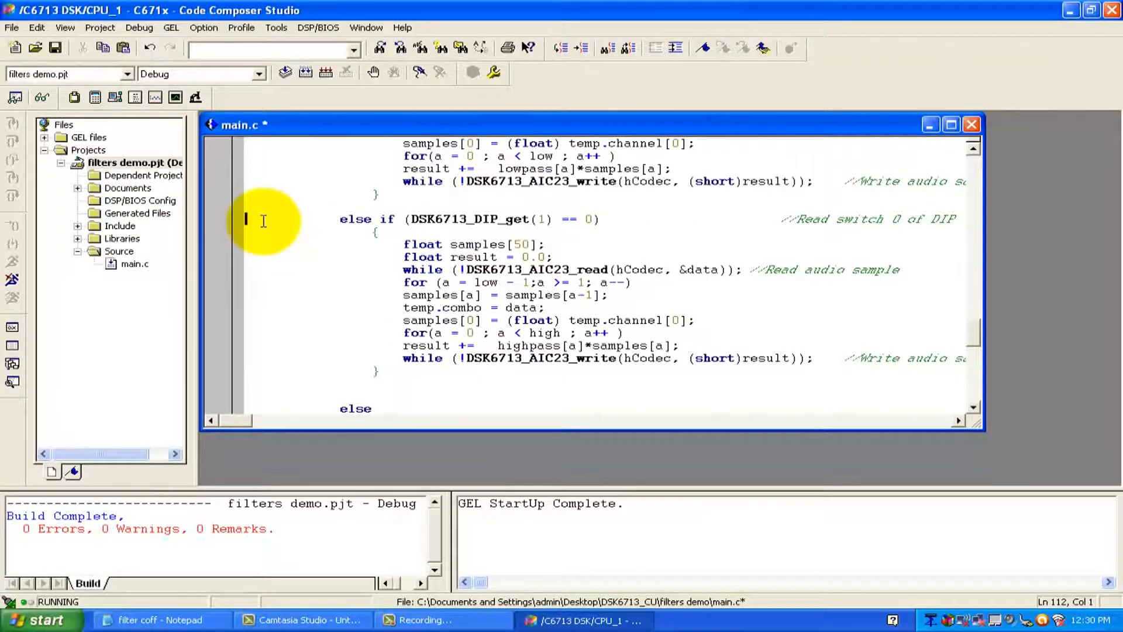
Duplicate the else if DIP_get(1) highpass branch directly below the original in main.c.
{"action": "scroll", "scroll_direction": "down", "scroll_amount": 3}
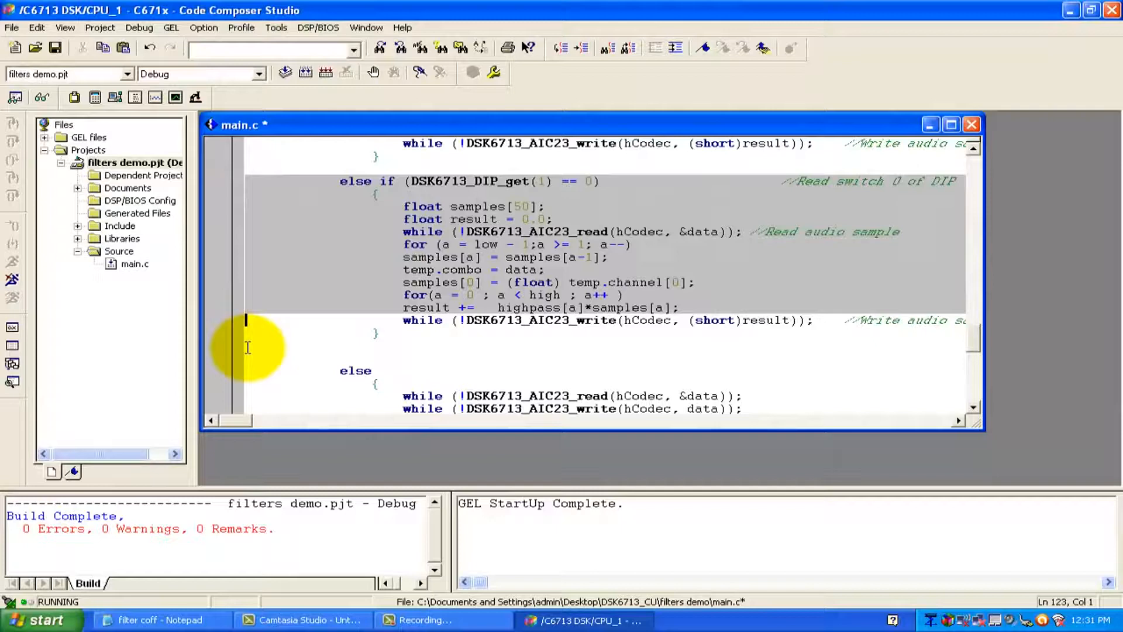
{"action": "right_click", "coordinate": [247, 346]}
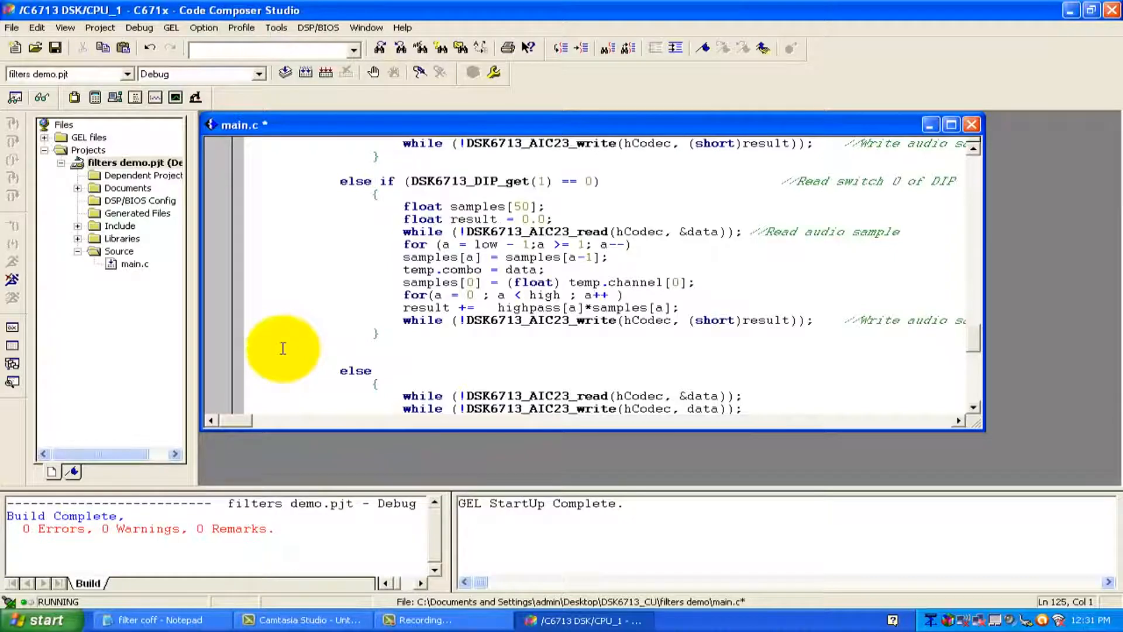
{"action": "key", "text": "Ctrl+v"}
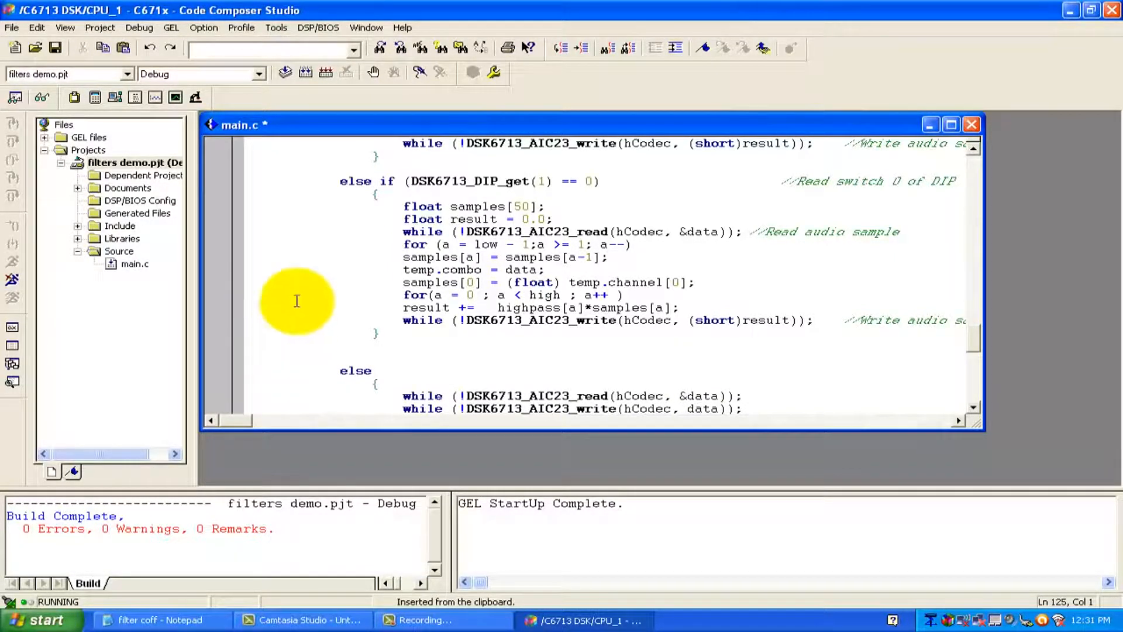
{"action": "mouse_move", "coordinate": [227, 181]}
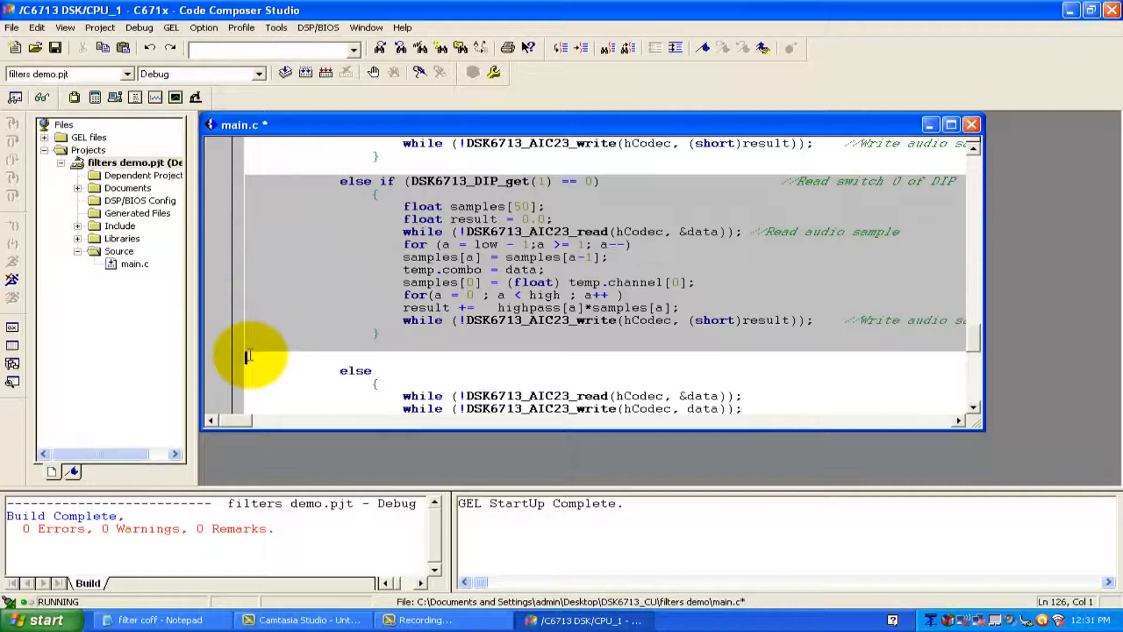
{"action": "key", "text": "Ctrl+c"}
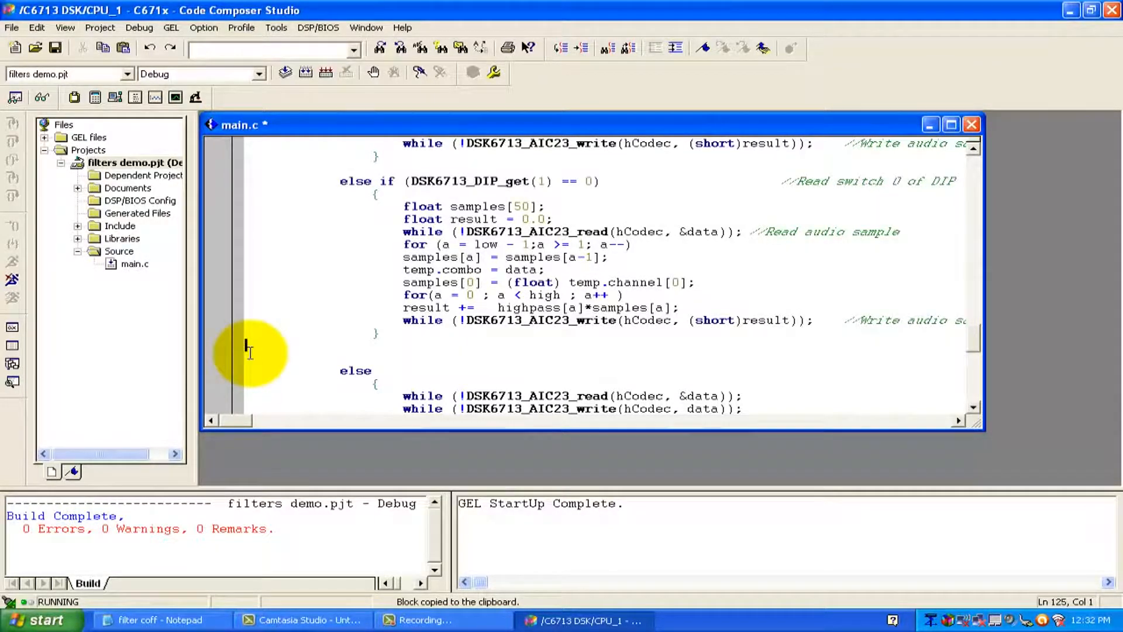
{"action": "key", "text": "Ctrl+v"}
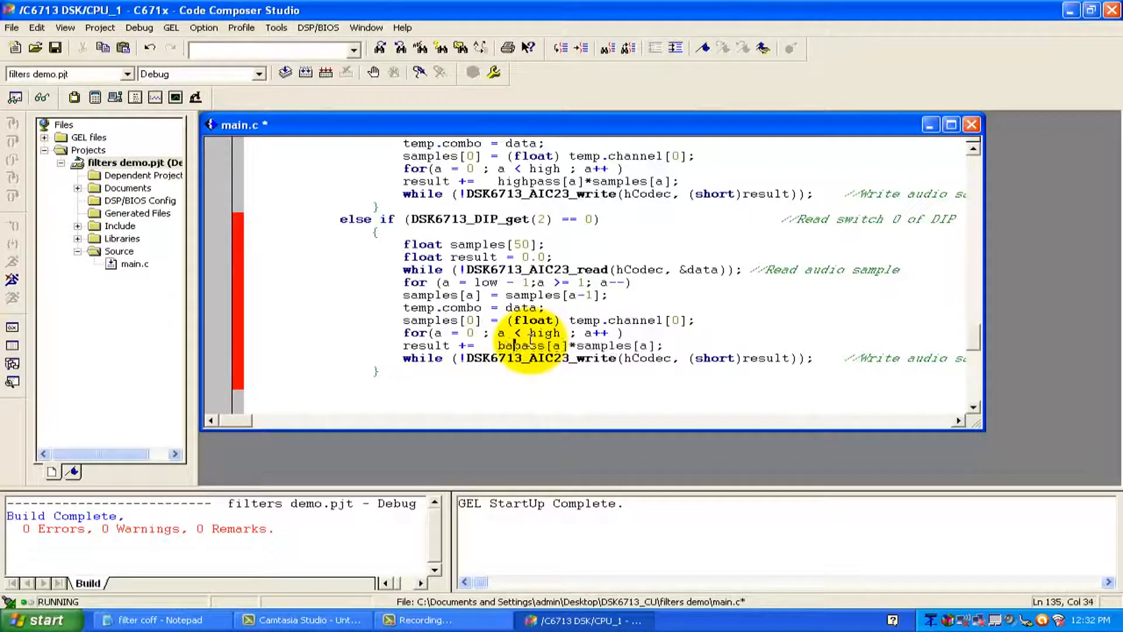
Change the duplicated branch to DIP_get(2) filtering with bandpass[a]*samples[a].
{"action": "type", "text": "nbd"}
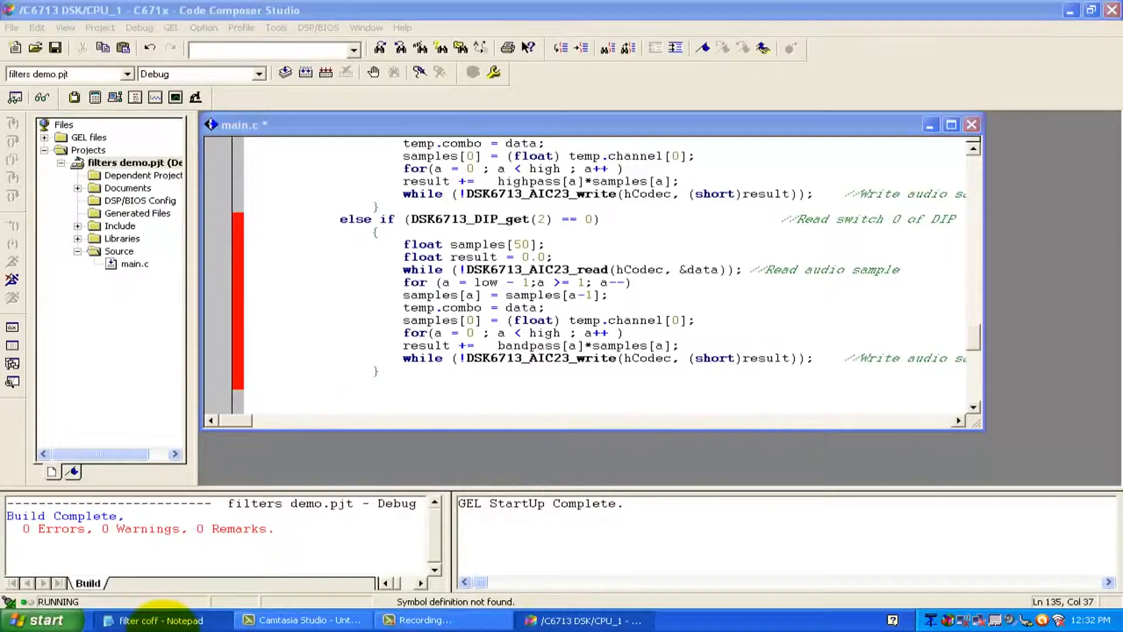
{"action": "left_click", "coordinate": [157, 620]}
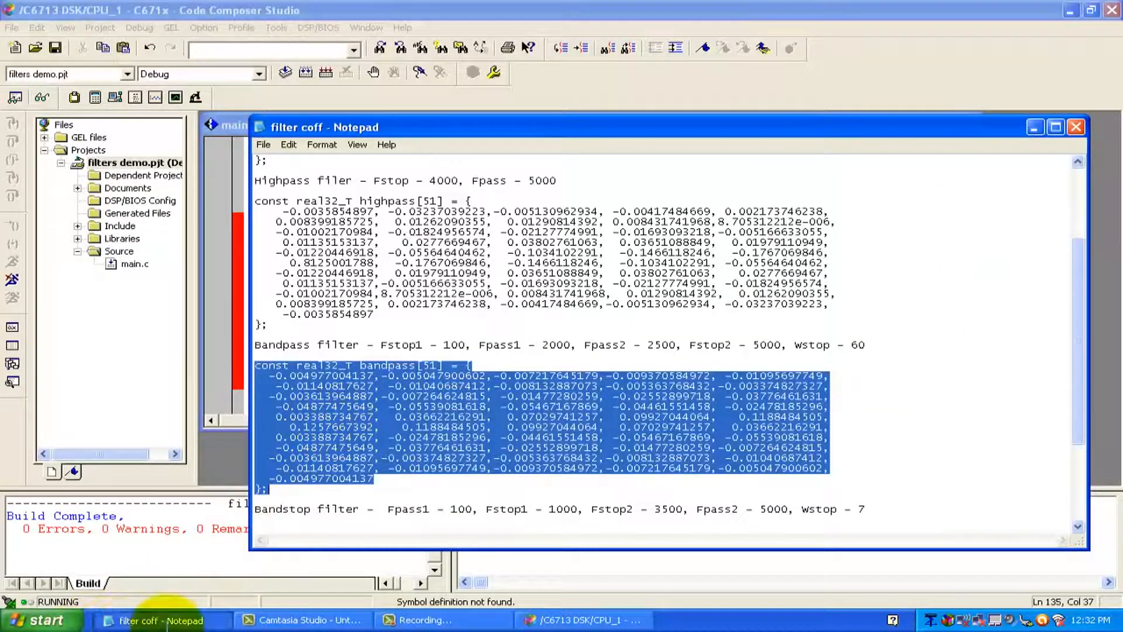
{"action": "scroll", "scroll_direction": "down", "scroll_amount": 3}
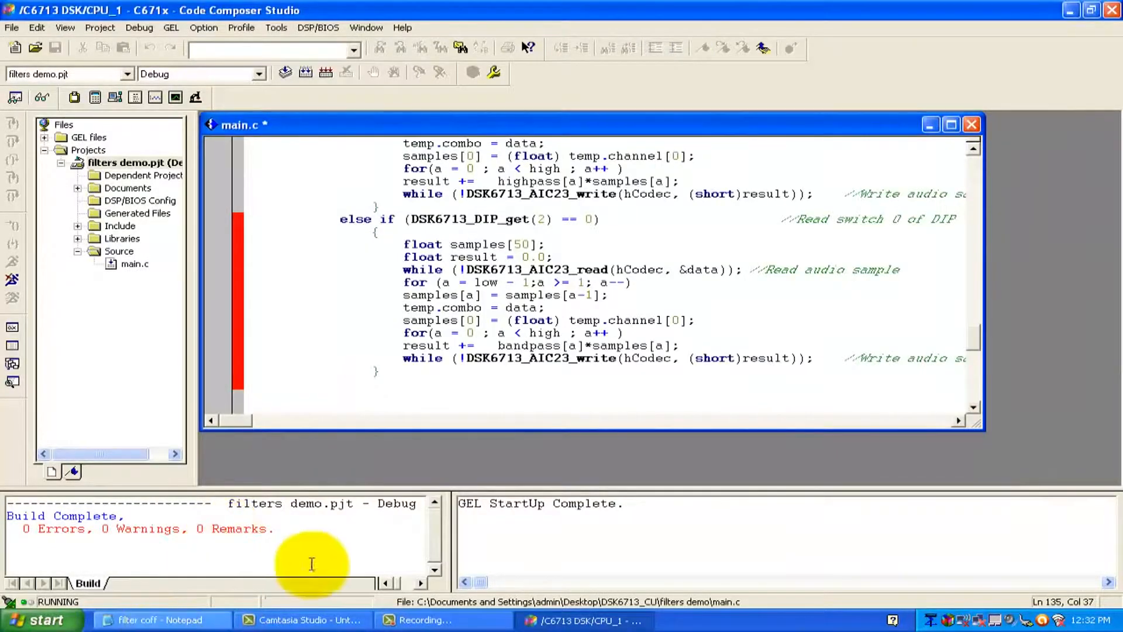
Paste the clipboard's coefficient array after the bandpass array in main.c.
{"action": "left_click", "coordinate": [159, 620]}
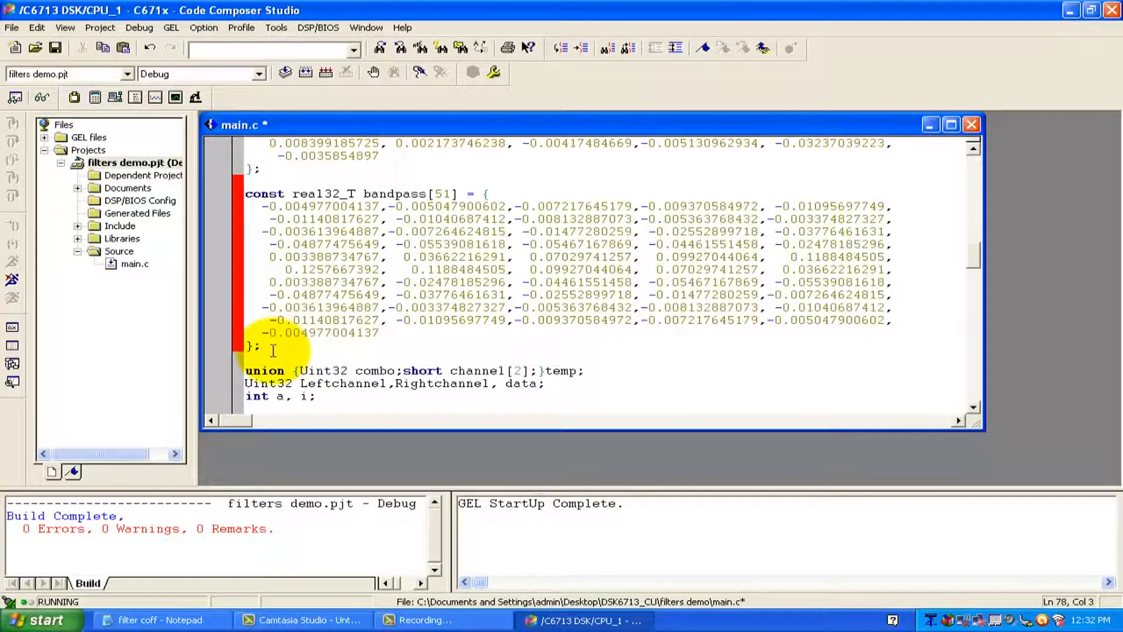
{"action": "key", "text": "Ctrl+v"}
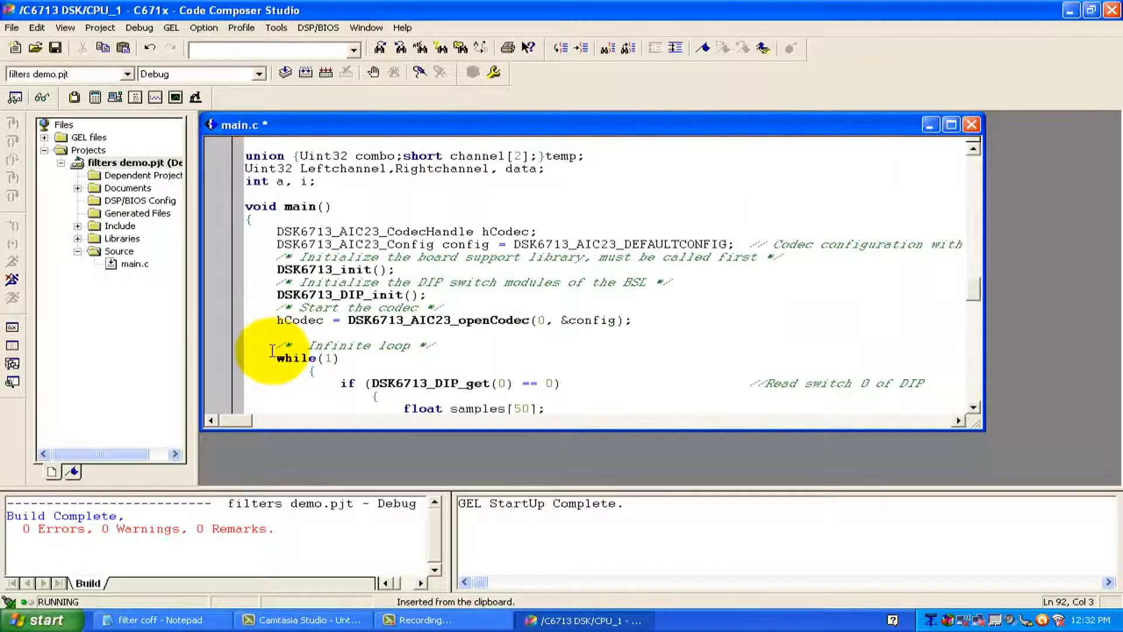
{"action": "scroll", "scroll_direction": "down", "scroll_amount": 3}
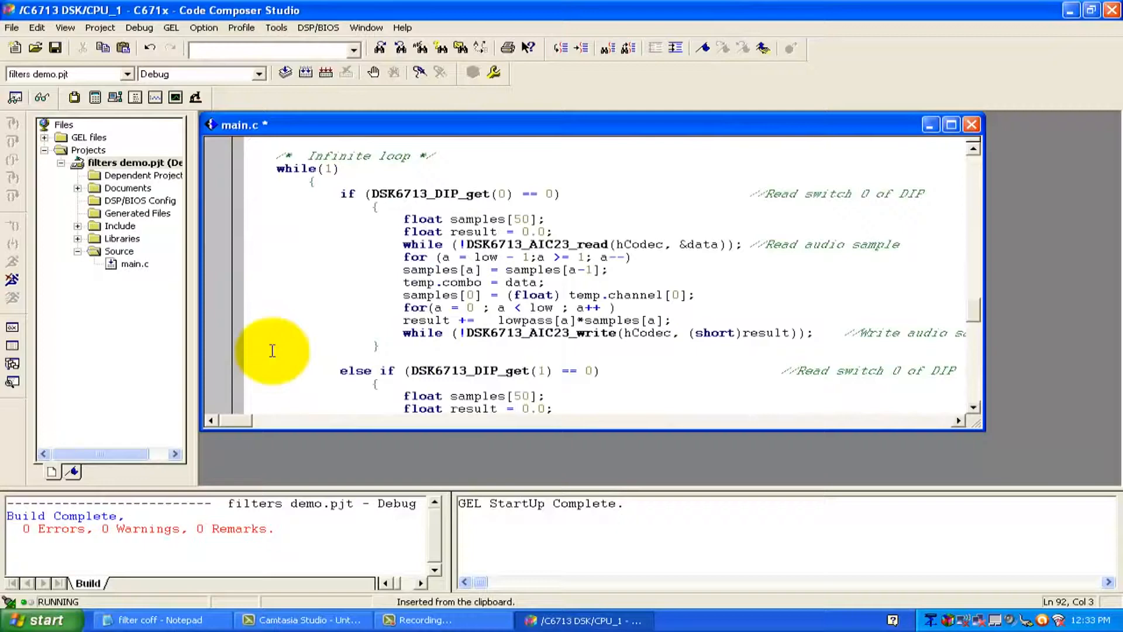
Add a DIP_get(3) branch filtering samples with the bandstop coefficients.
{"action": "scroll", "scroll_direction": "down", "scroll_amount": 3}
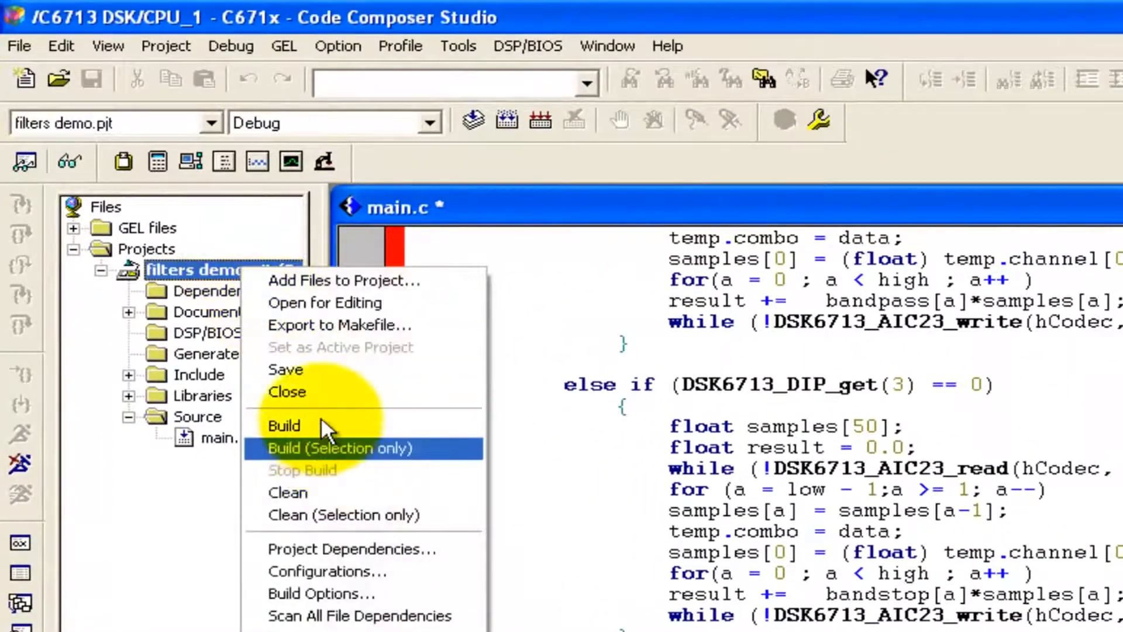
{"action": "left_click", "coordinate": [284, 425]}
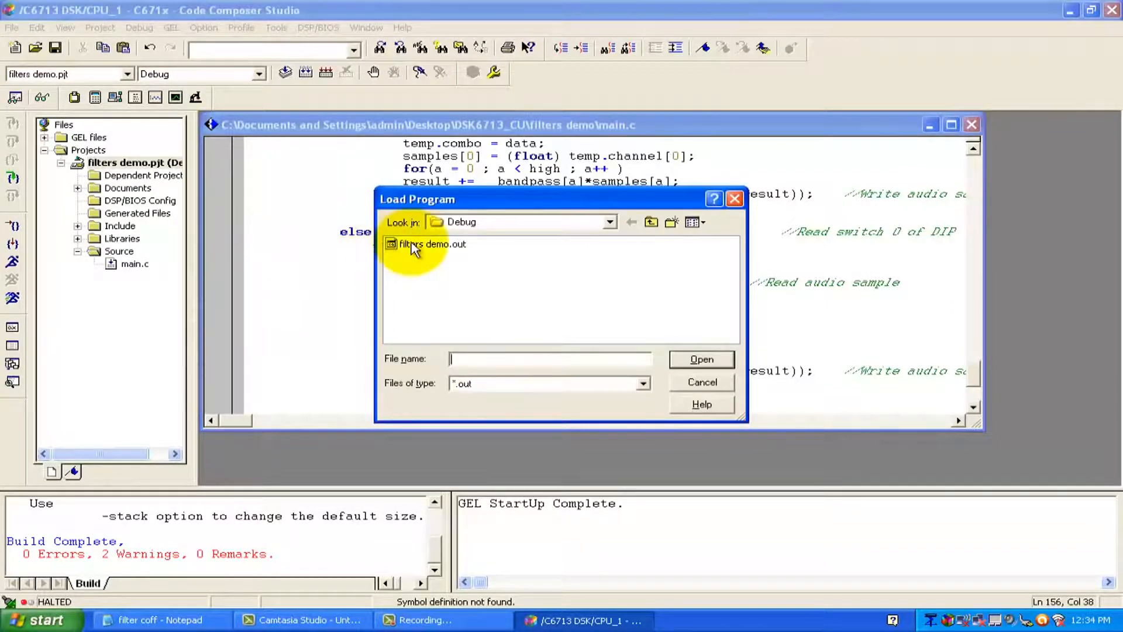
Load filters demo.out onto the DSK6713 from the Load Program dialog.
{"action": "left_click", "coordinate": [429, 243]}
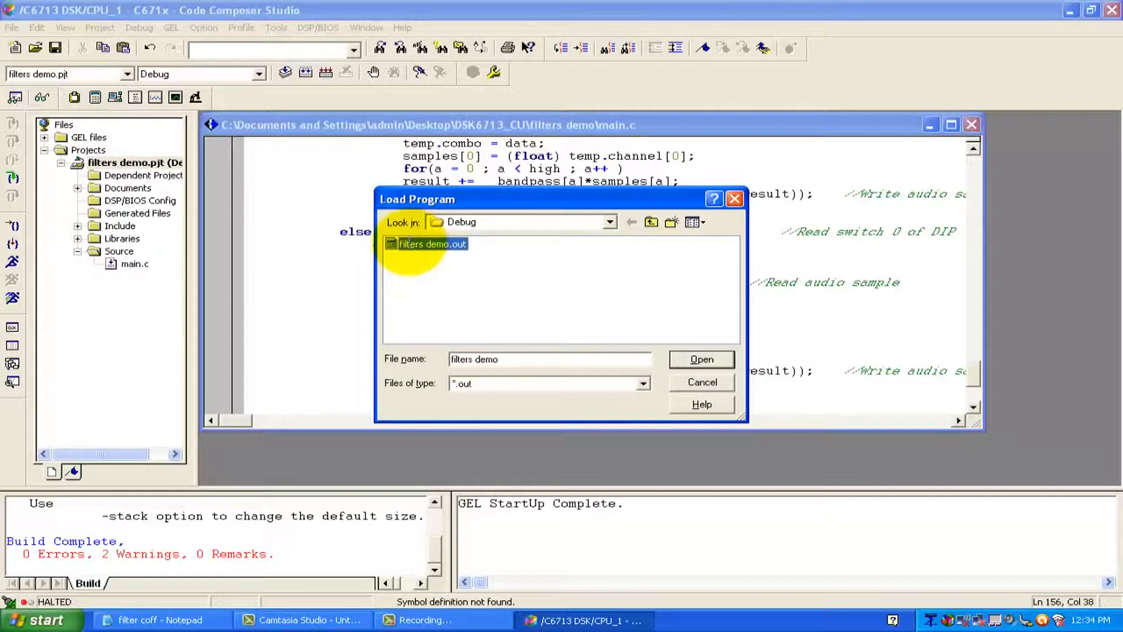
{"action": "left_click", "coordinate": [701, 359]}
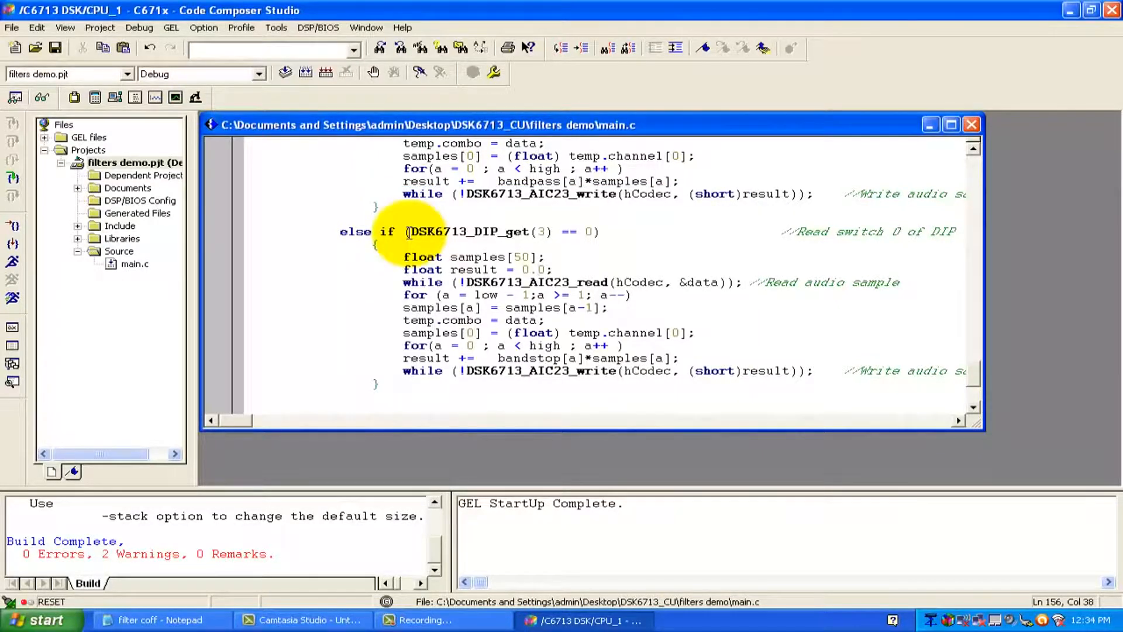